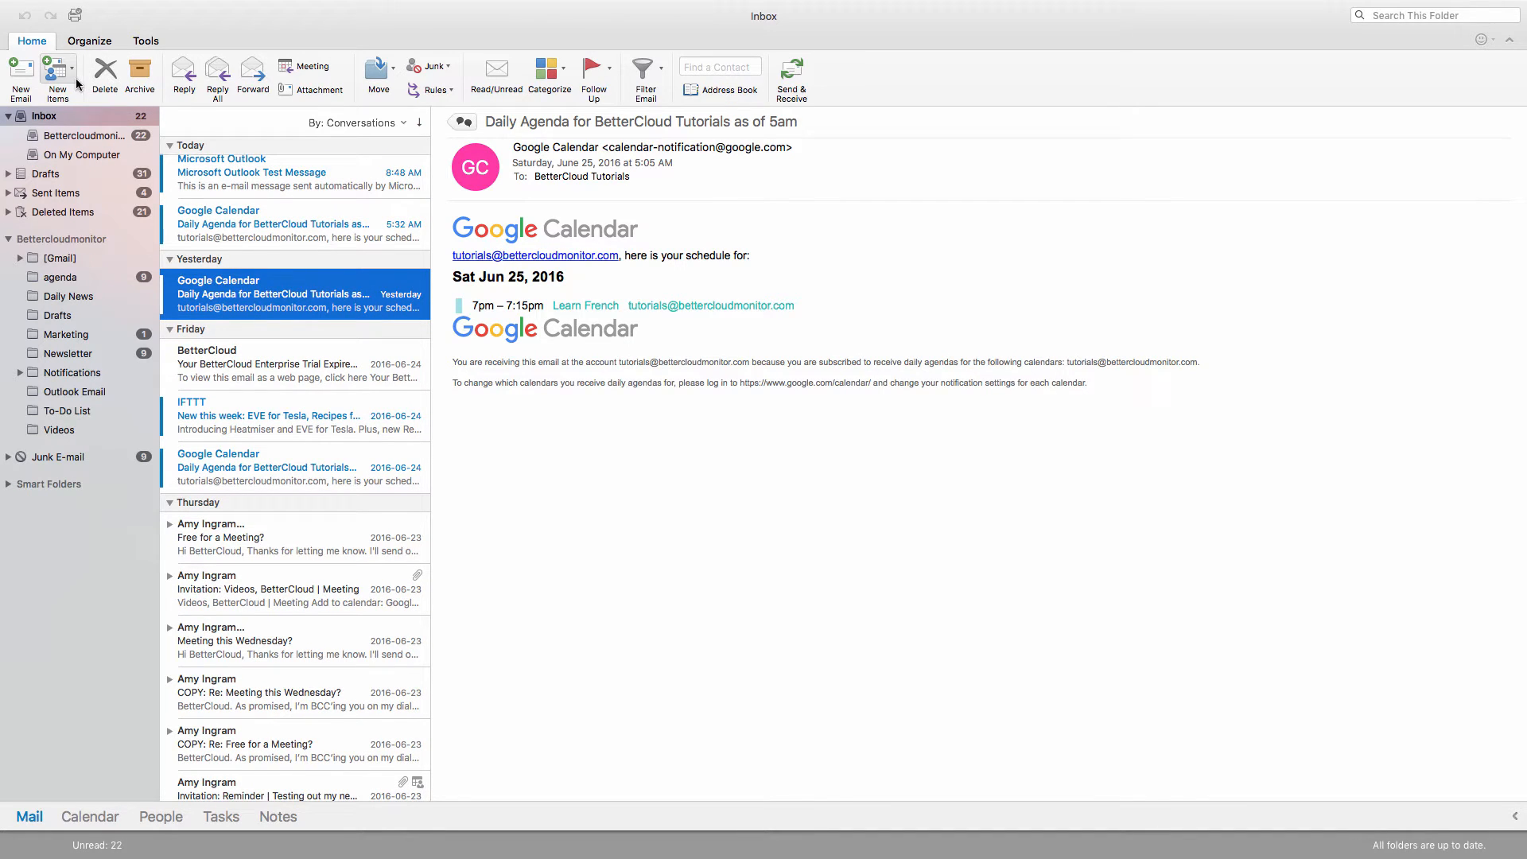
# Dismiss the new-items list and switch to the Calendar for June 26 – July 2, 2016.
pyautogui.click(73, 69)
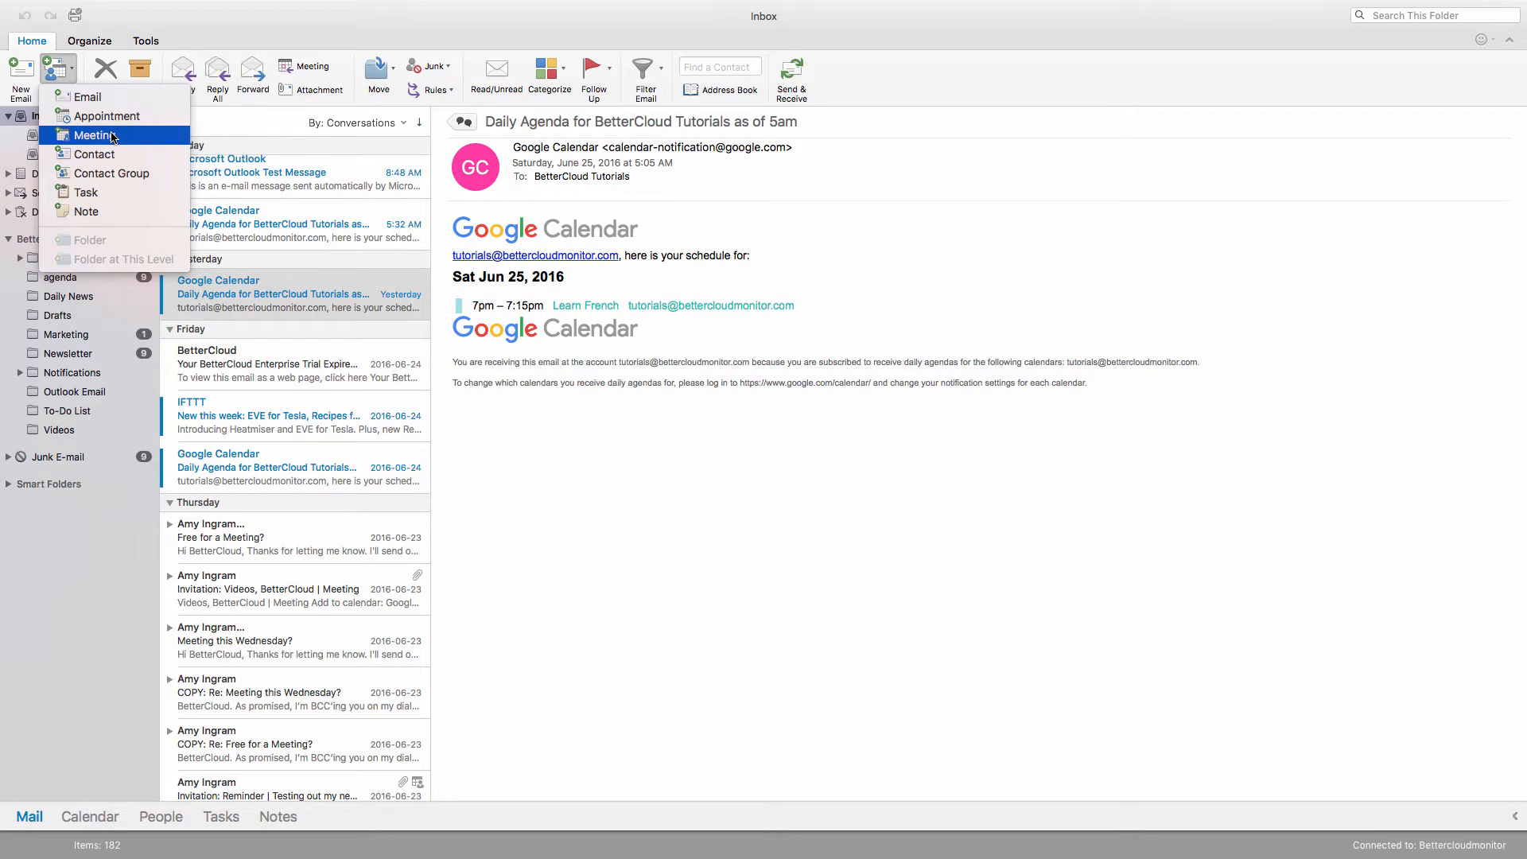
pyautogui.moveTo(89, 803)
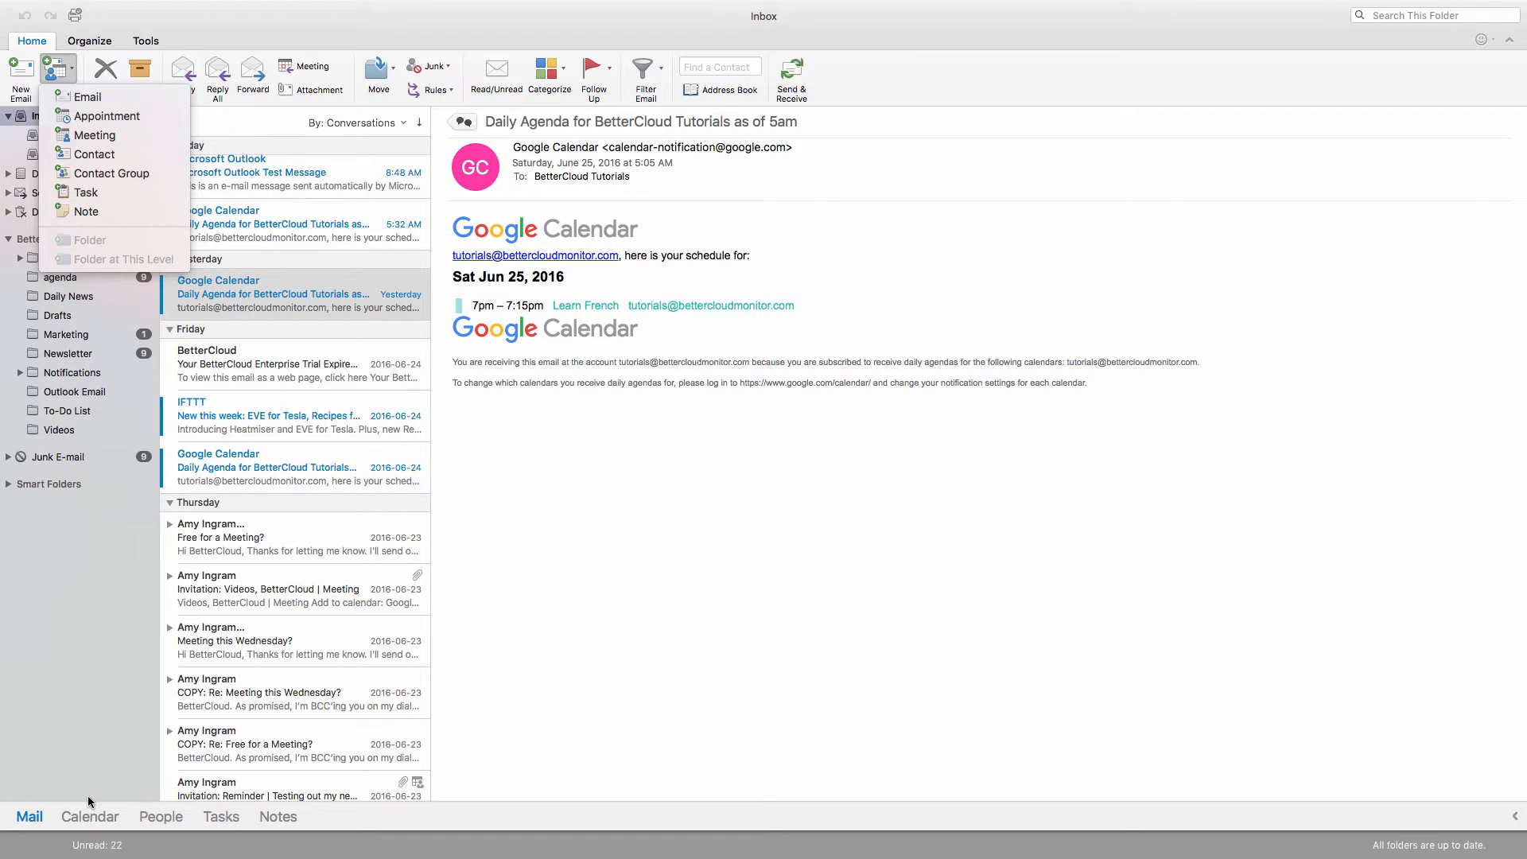
pyautogui.click(90, 816)
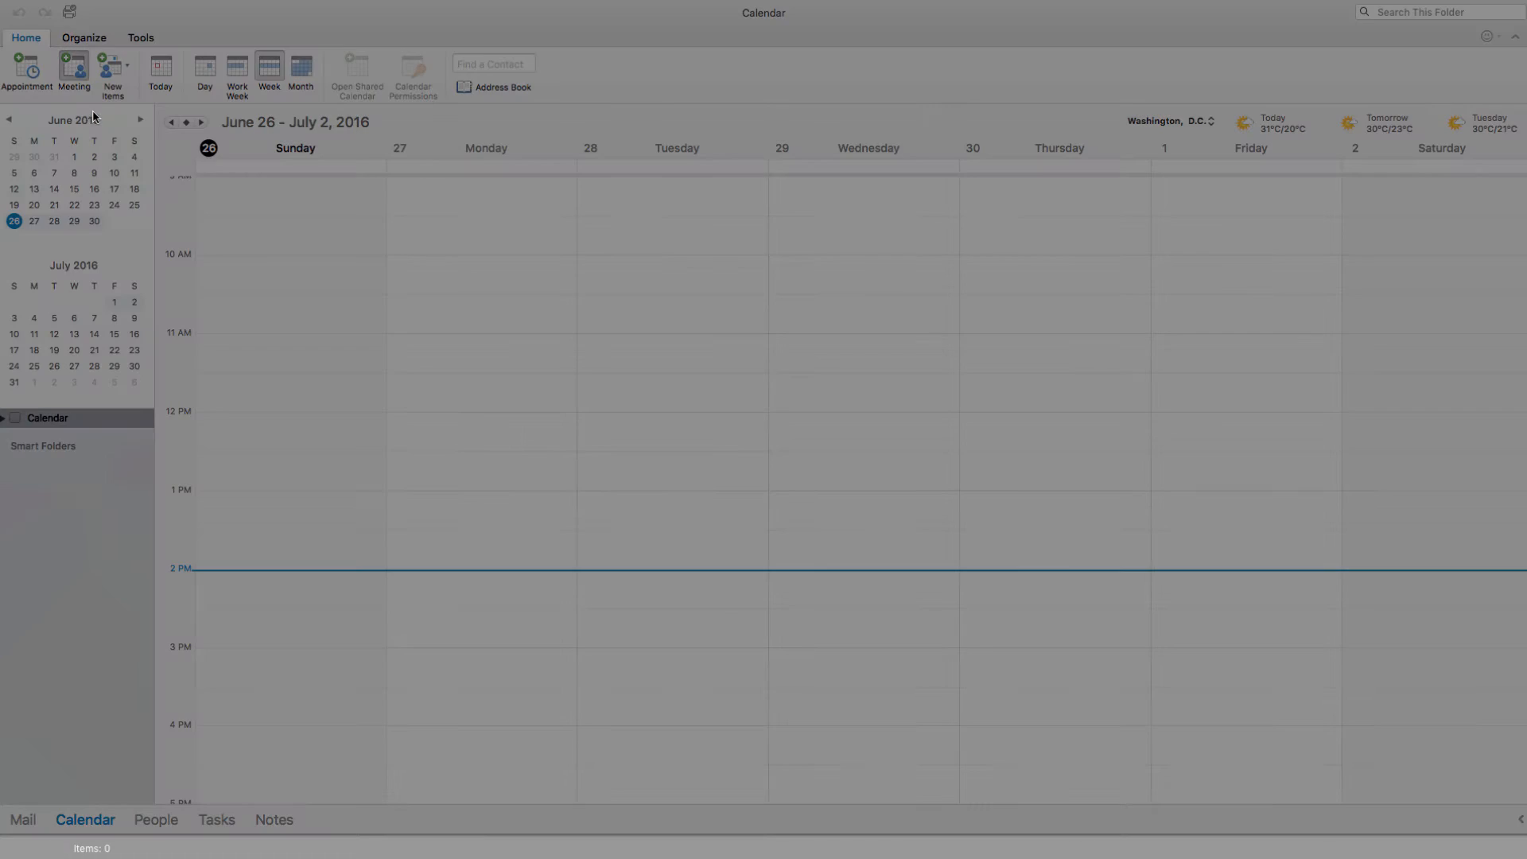
pyautogui.click(74, 73)
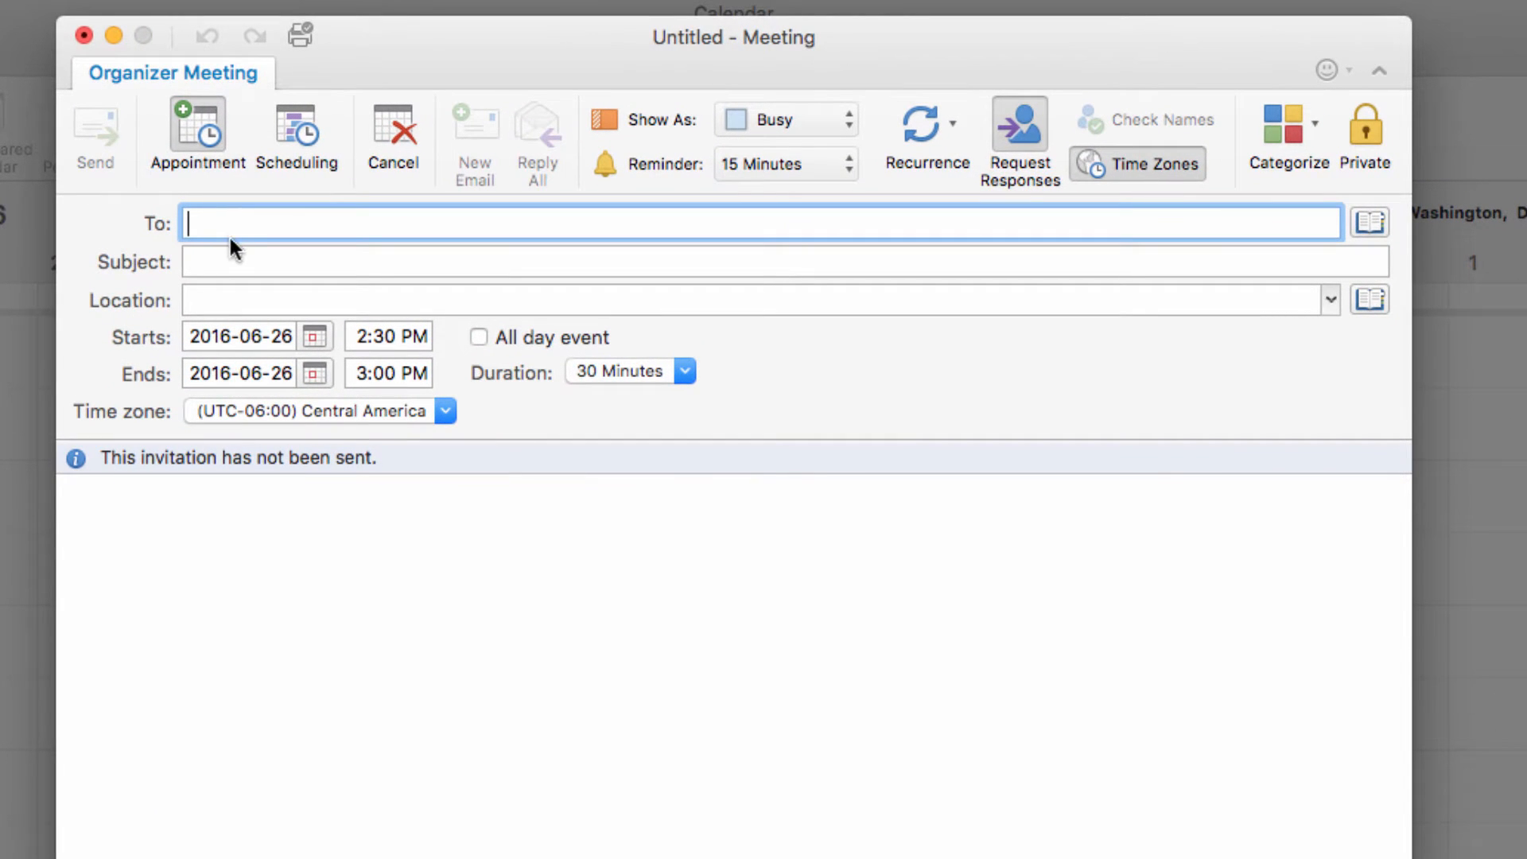
pyautogui.moveTo(231, 239)
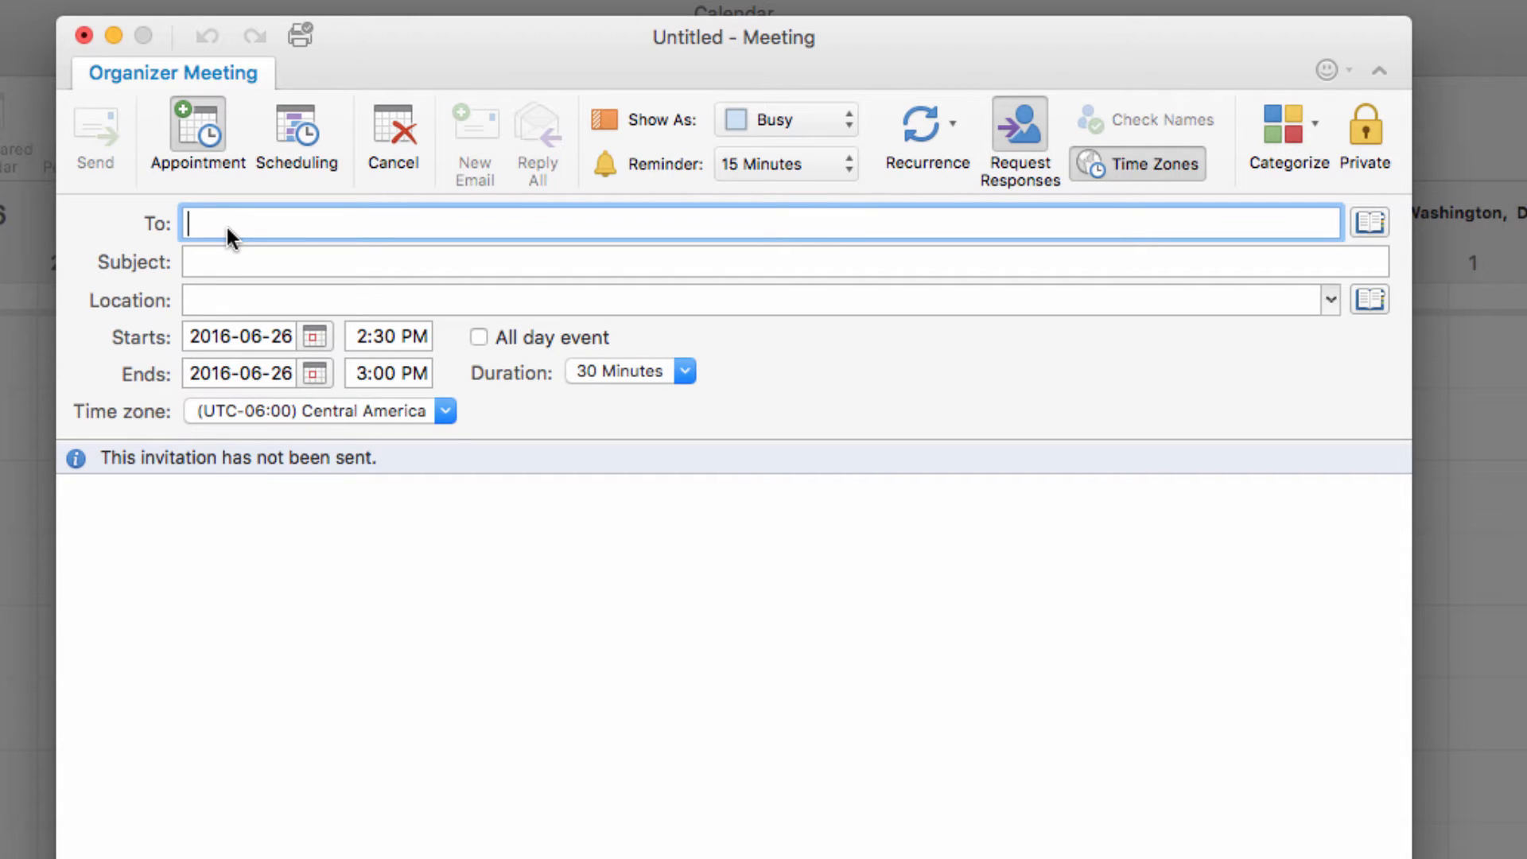
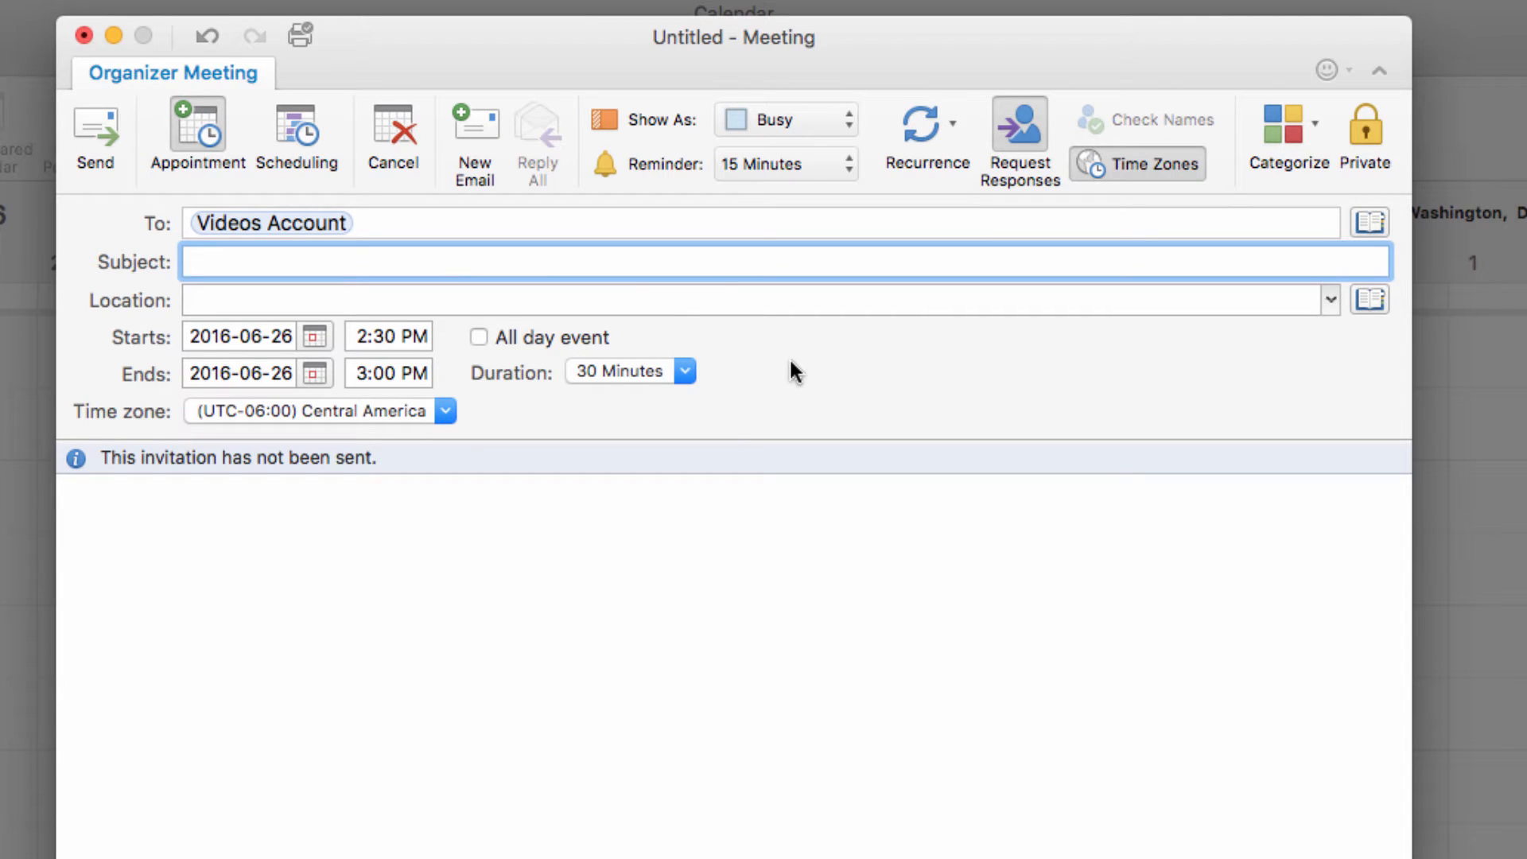
pyautogui.write('Production Meeting')
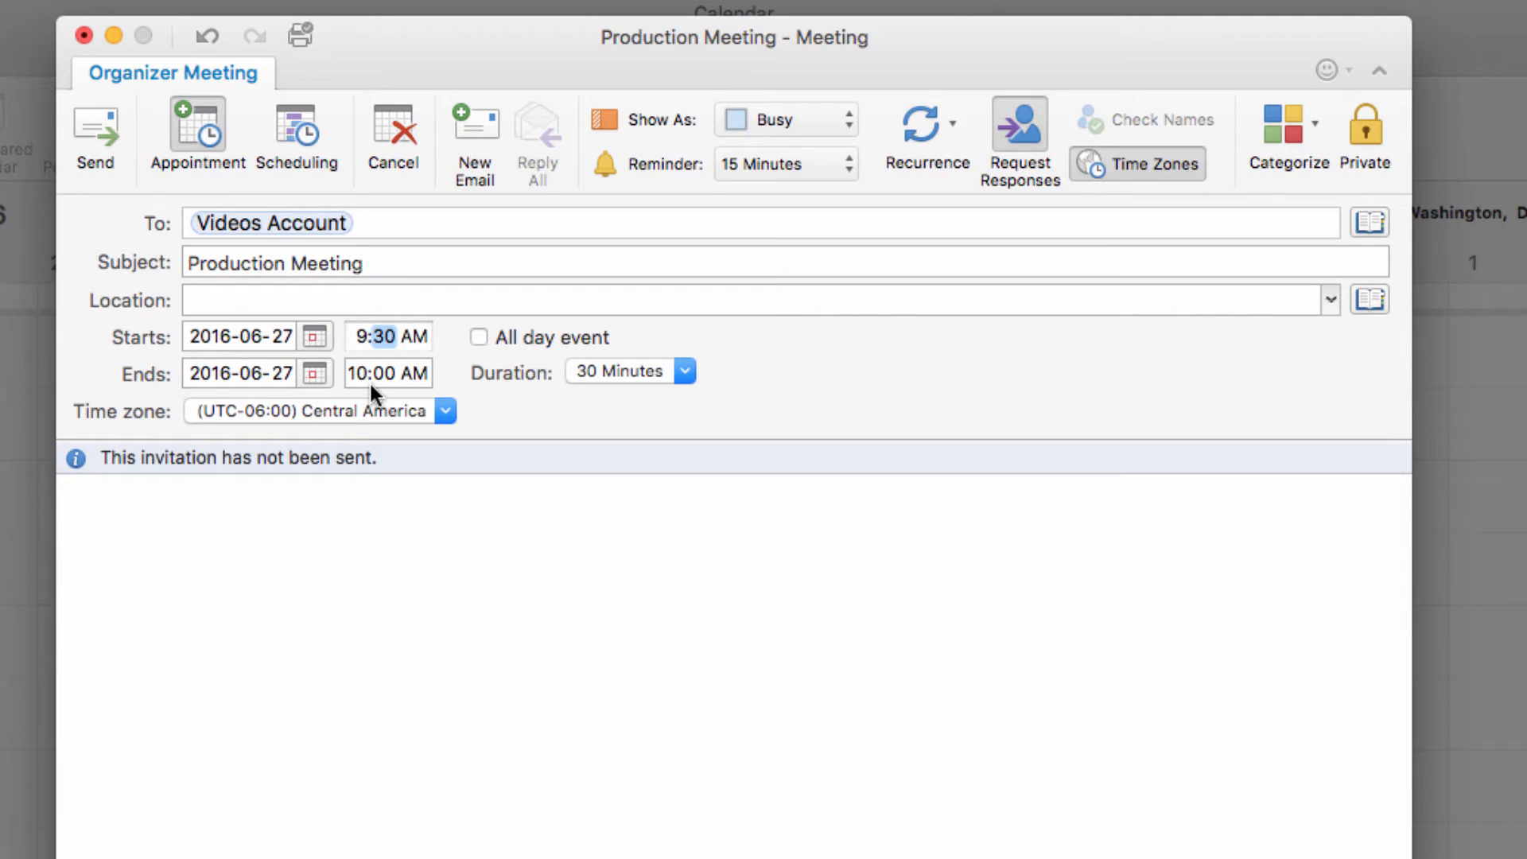
pyautogui.click(706, 299)
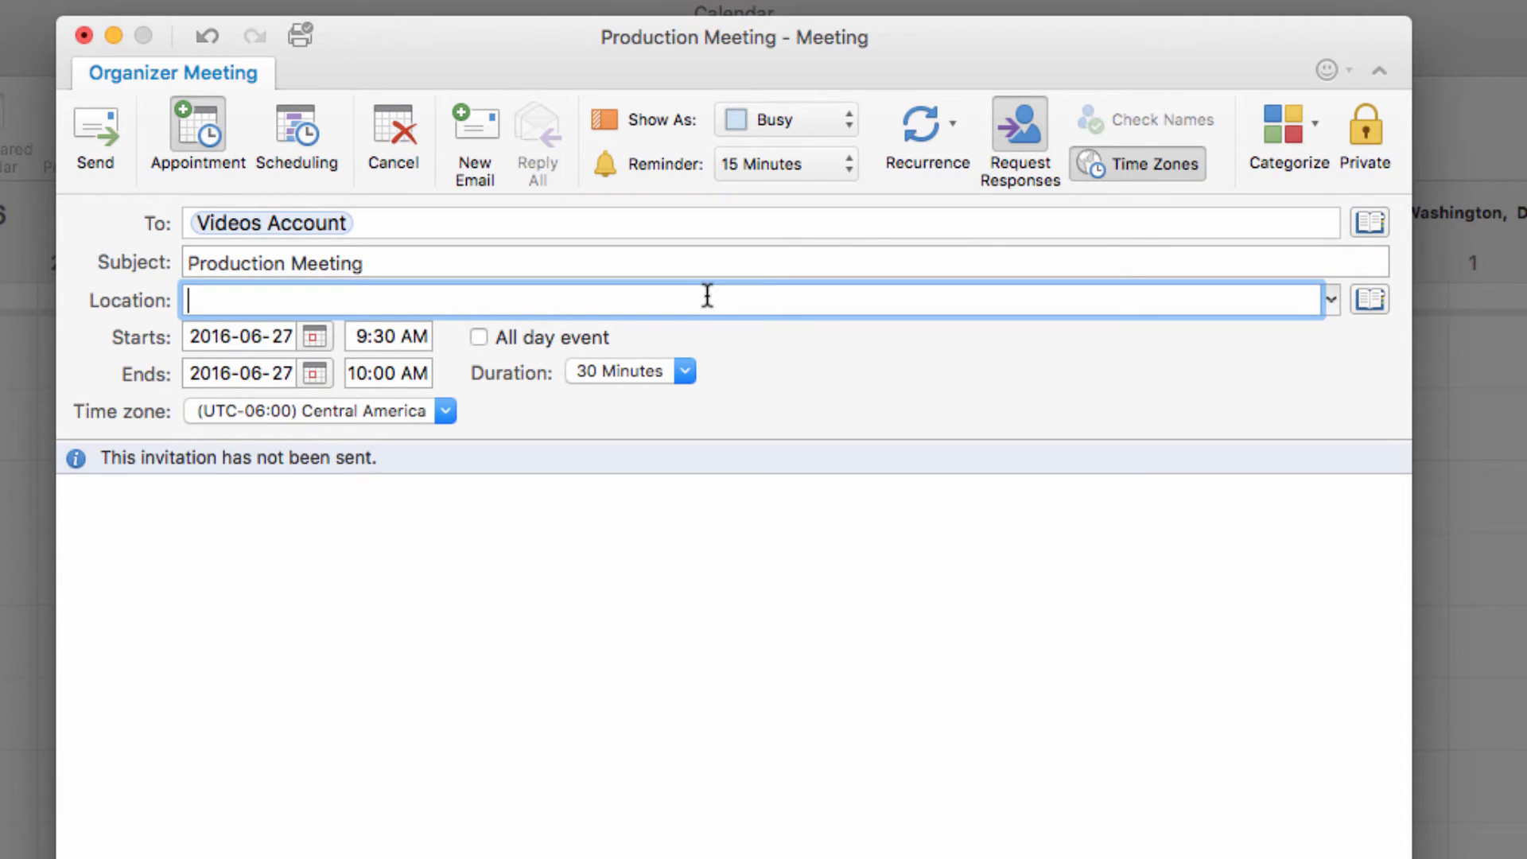
pyautogui.write('Large Bo')
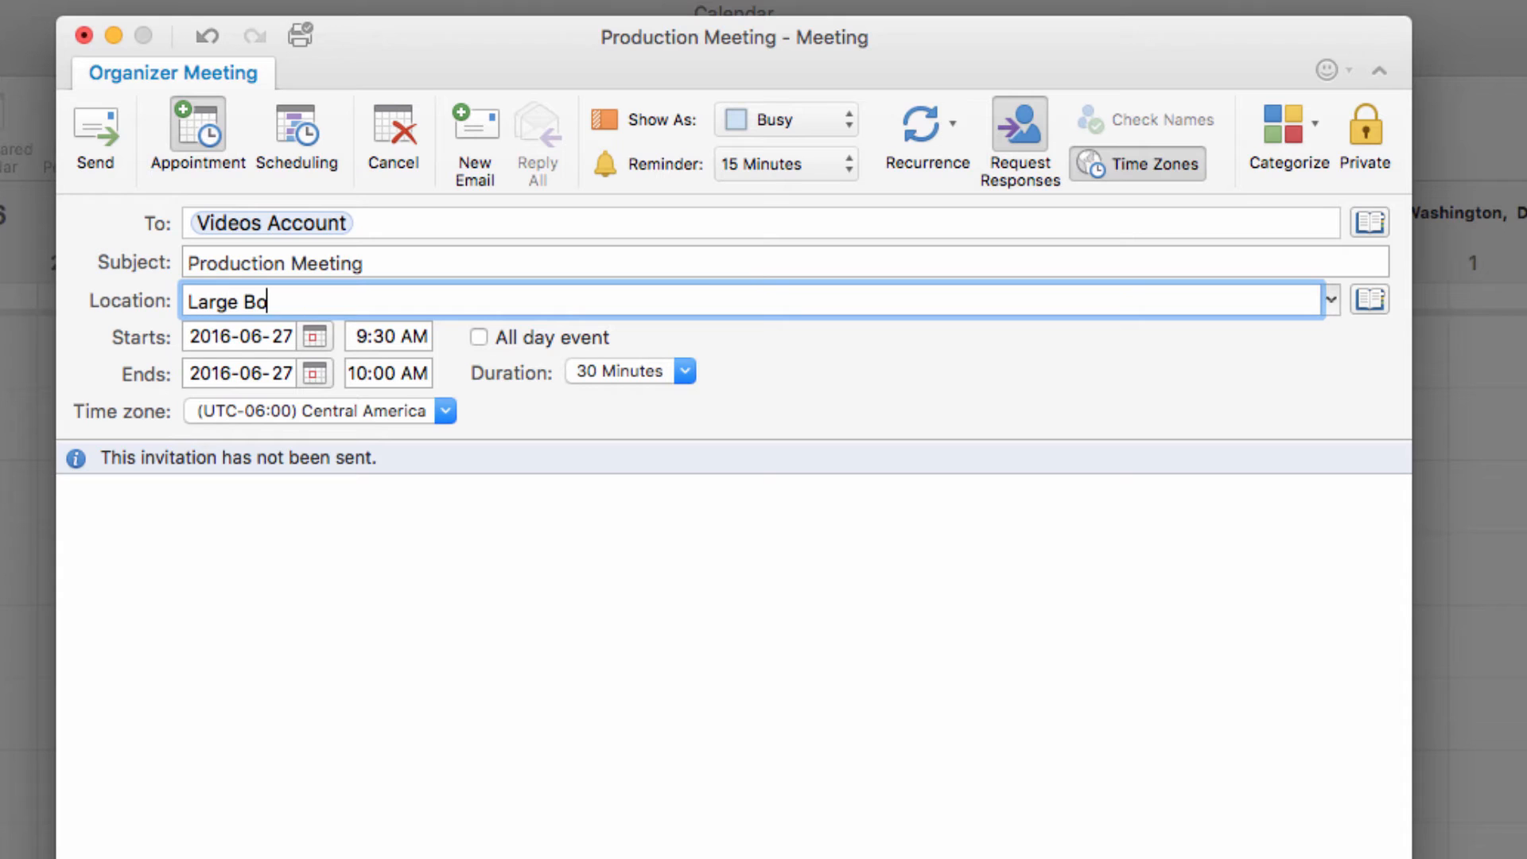
pyautogui.write('ard Room')
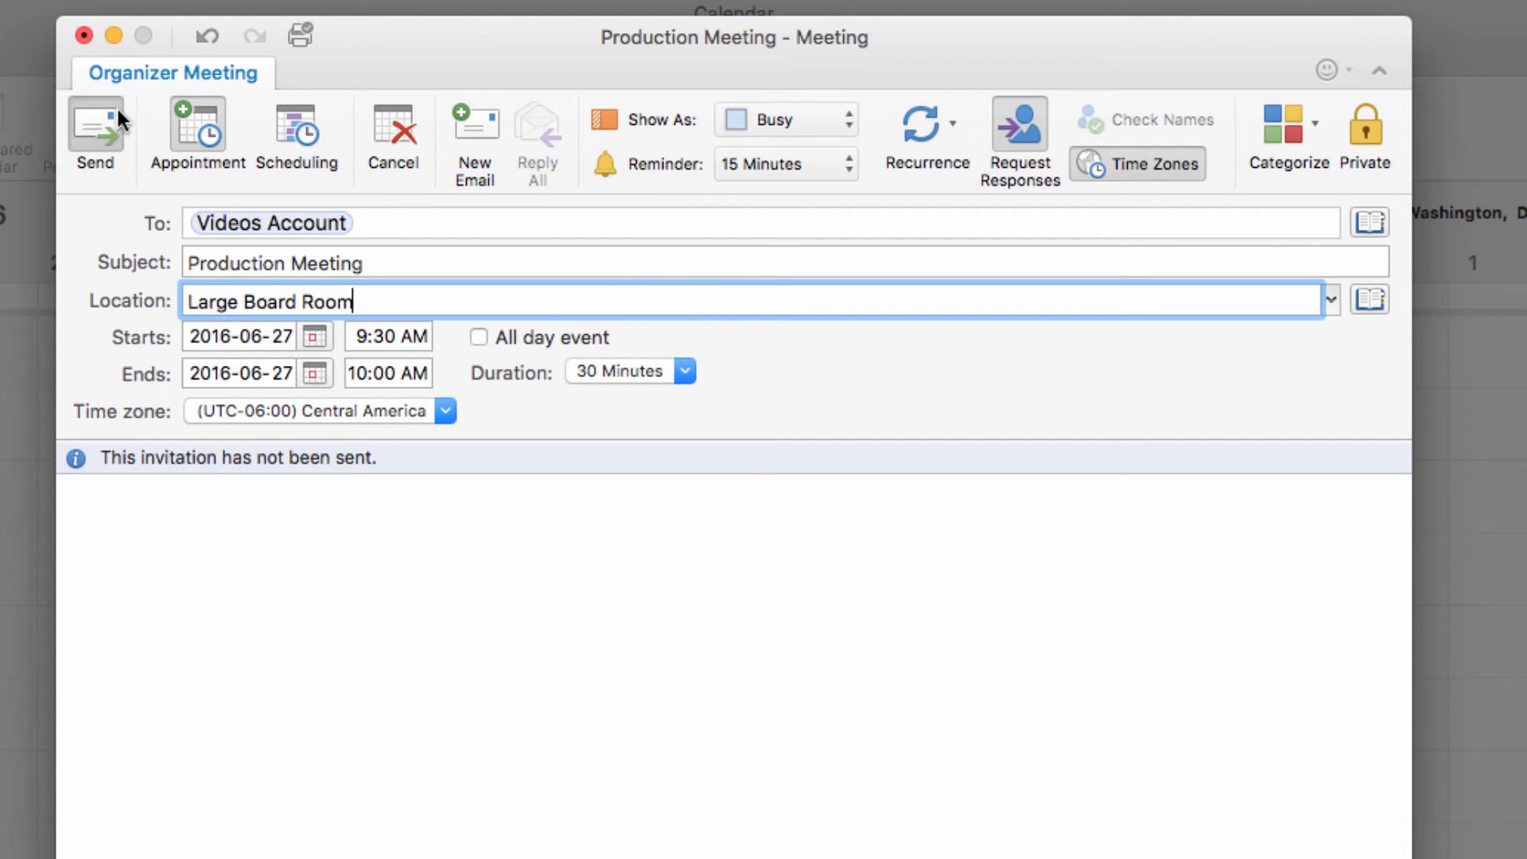
pyautogui.click(94, 137)
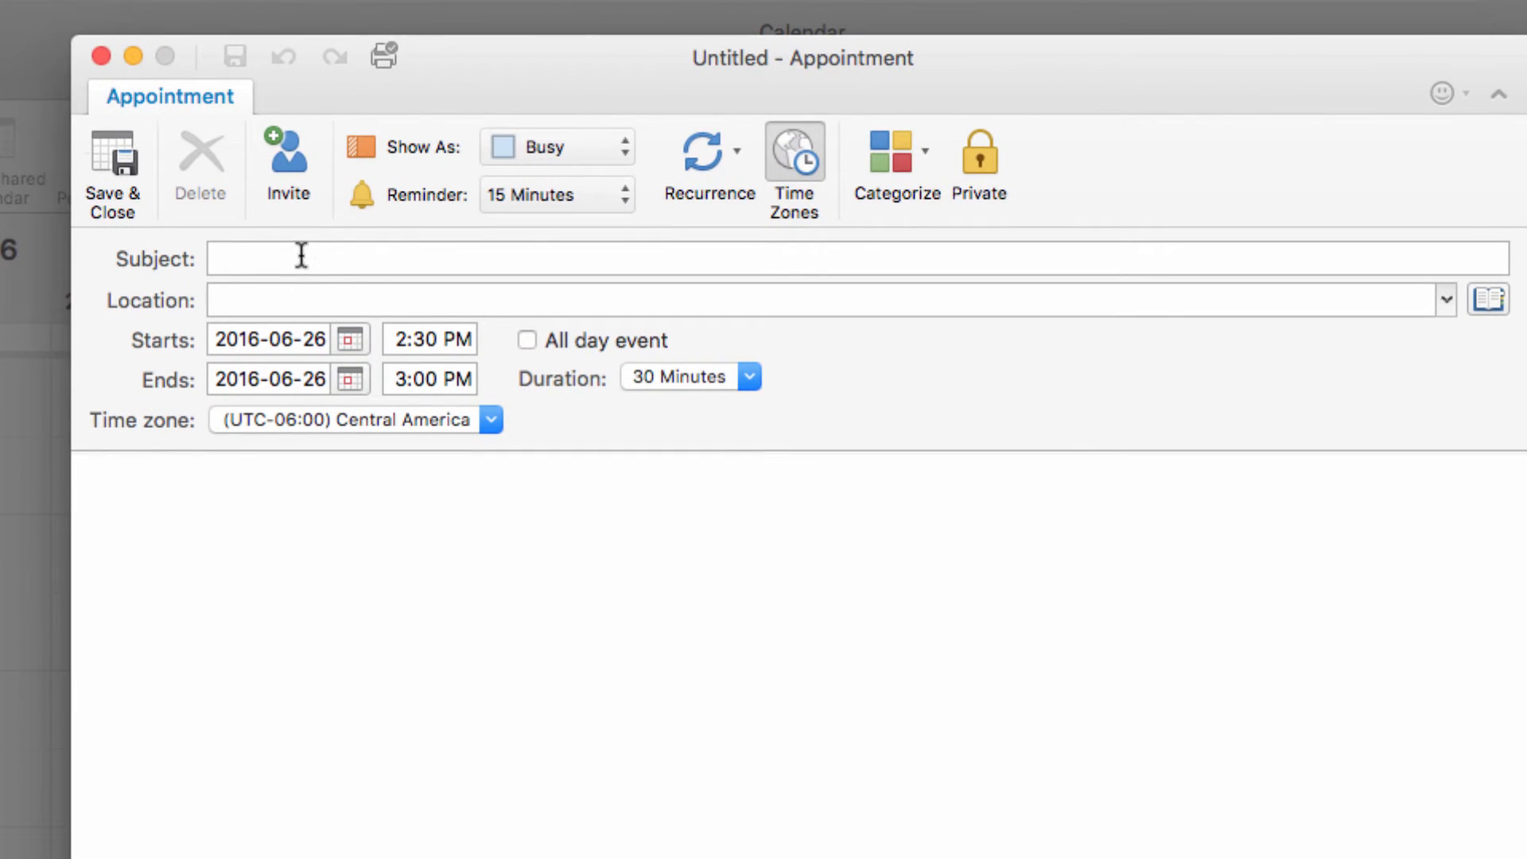
# Create and save 'Phone Interviews' at My Office on June 28, 2:30–3:00 PM.
pyautogui.write('Phone Interviews')
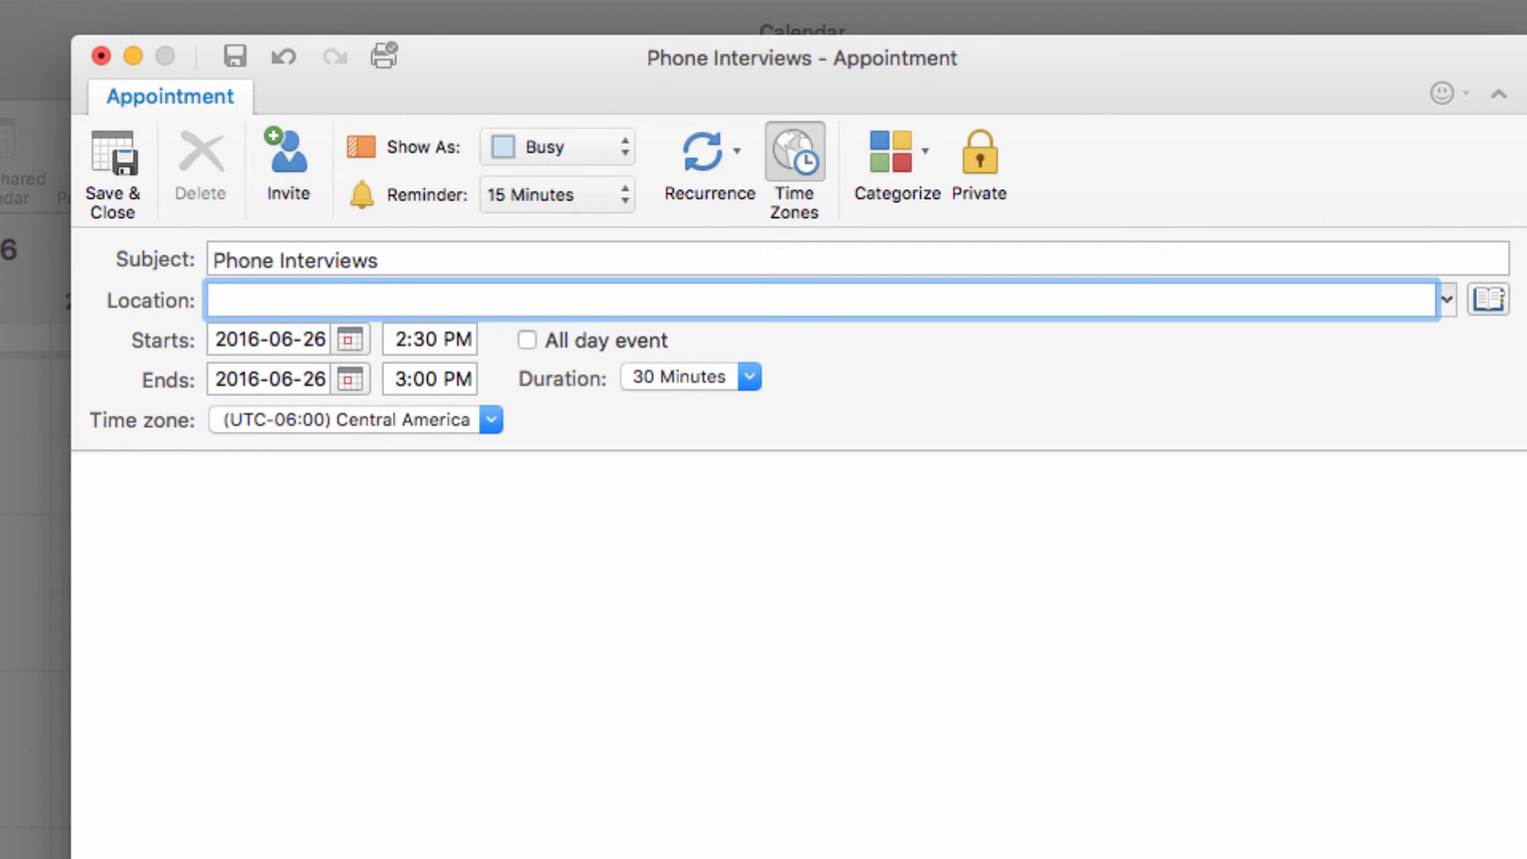
pyautogui.write('My Office')
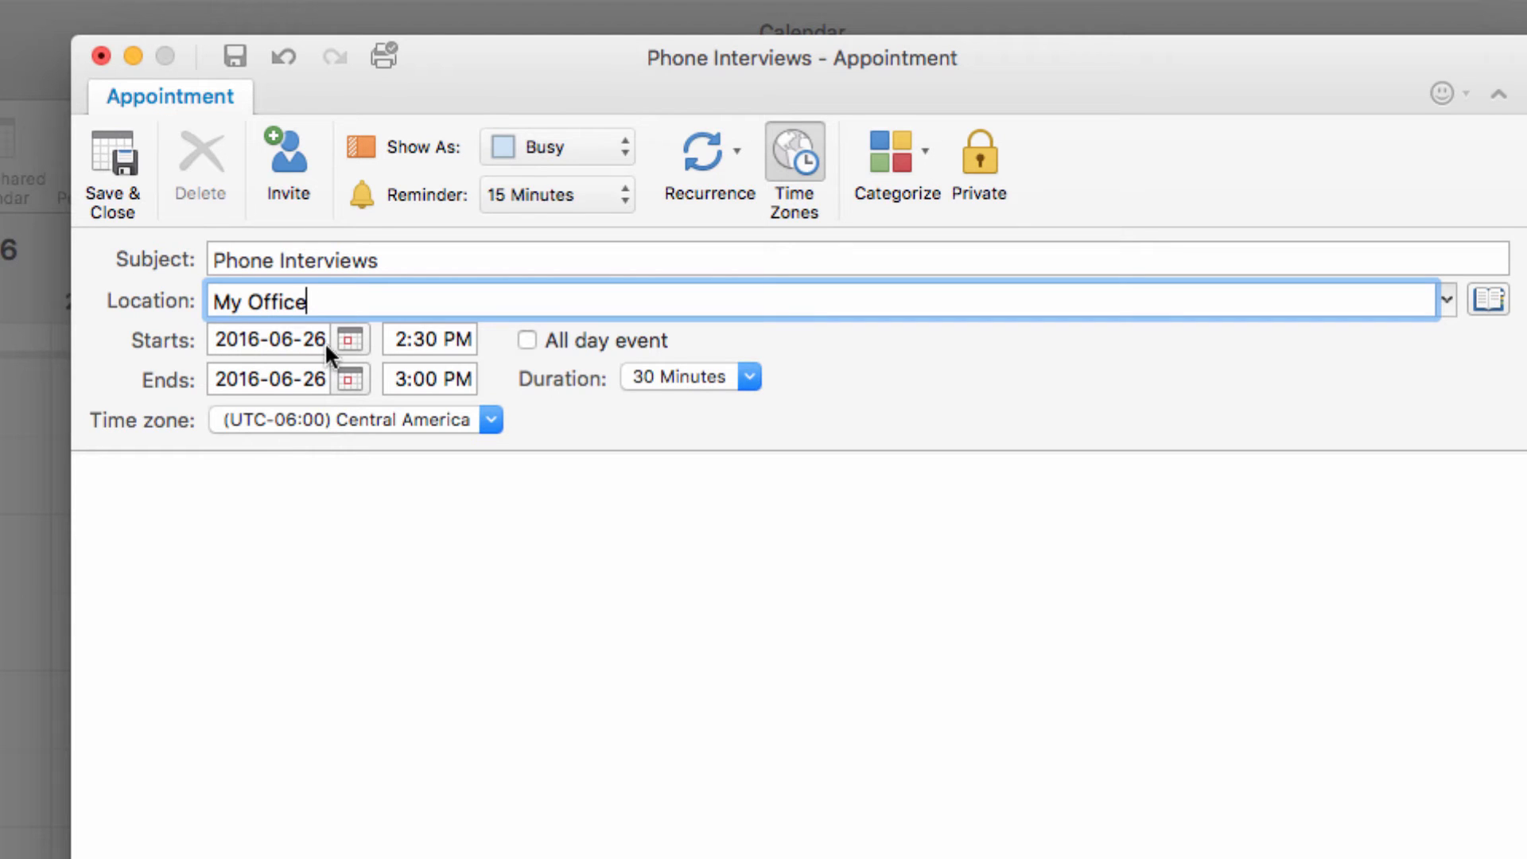
pyautogui.click(351, 339)
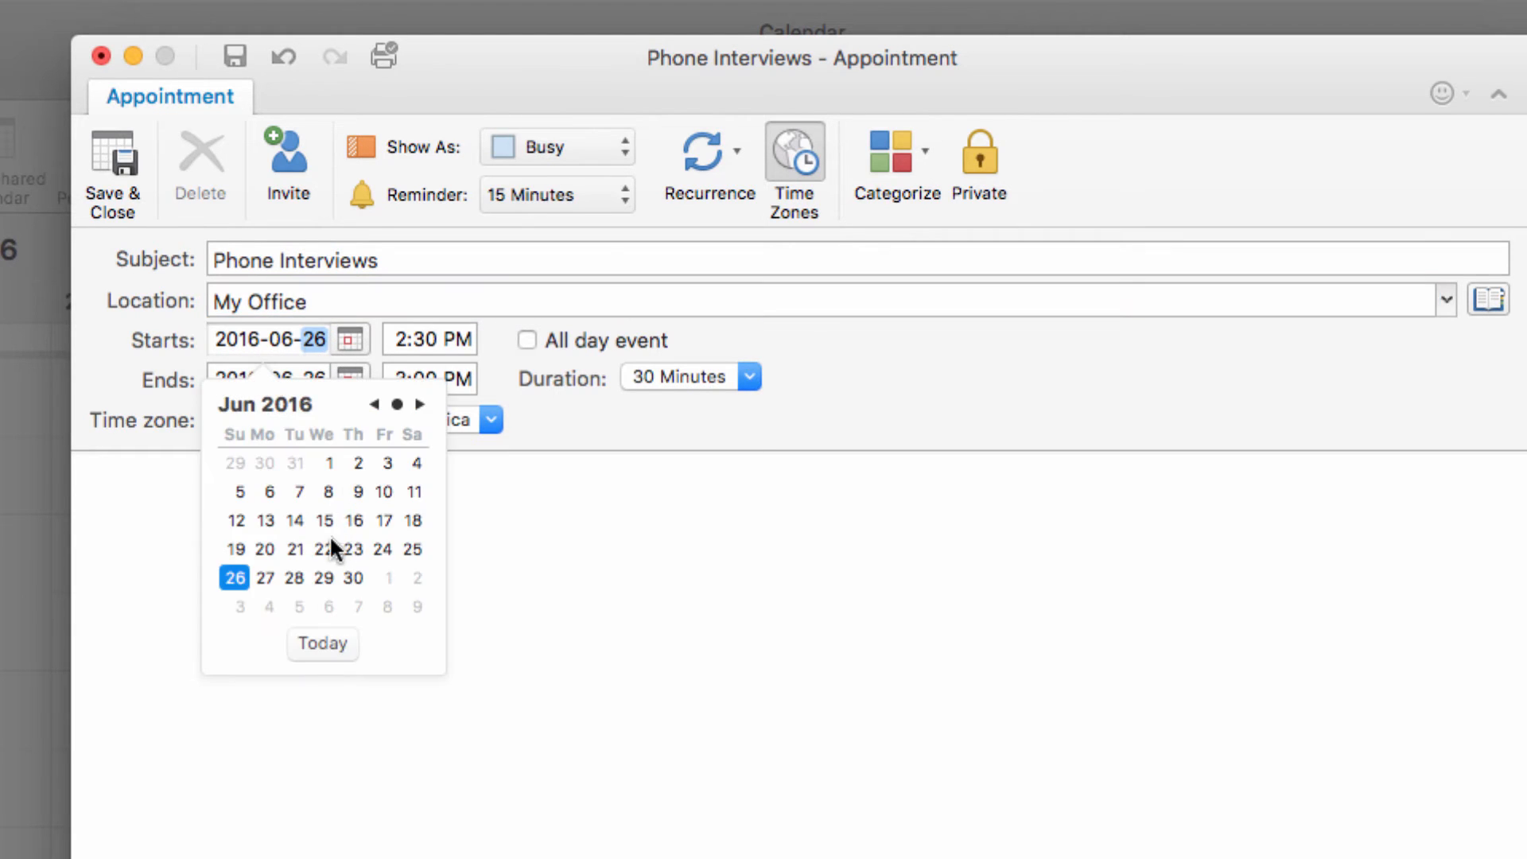
pyautogui.click(294, 577)
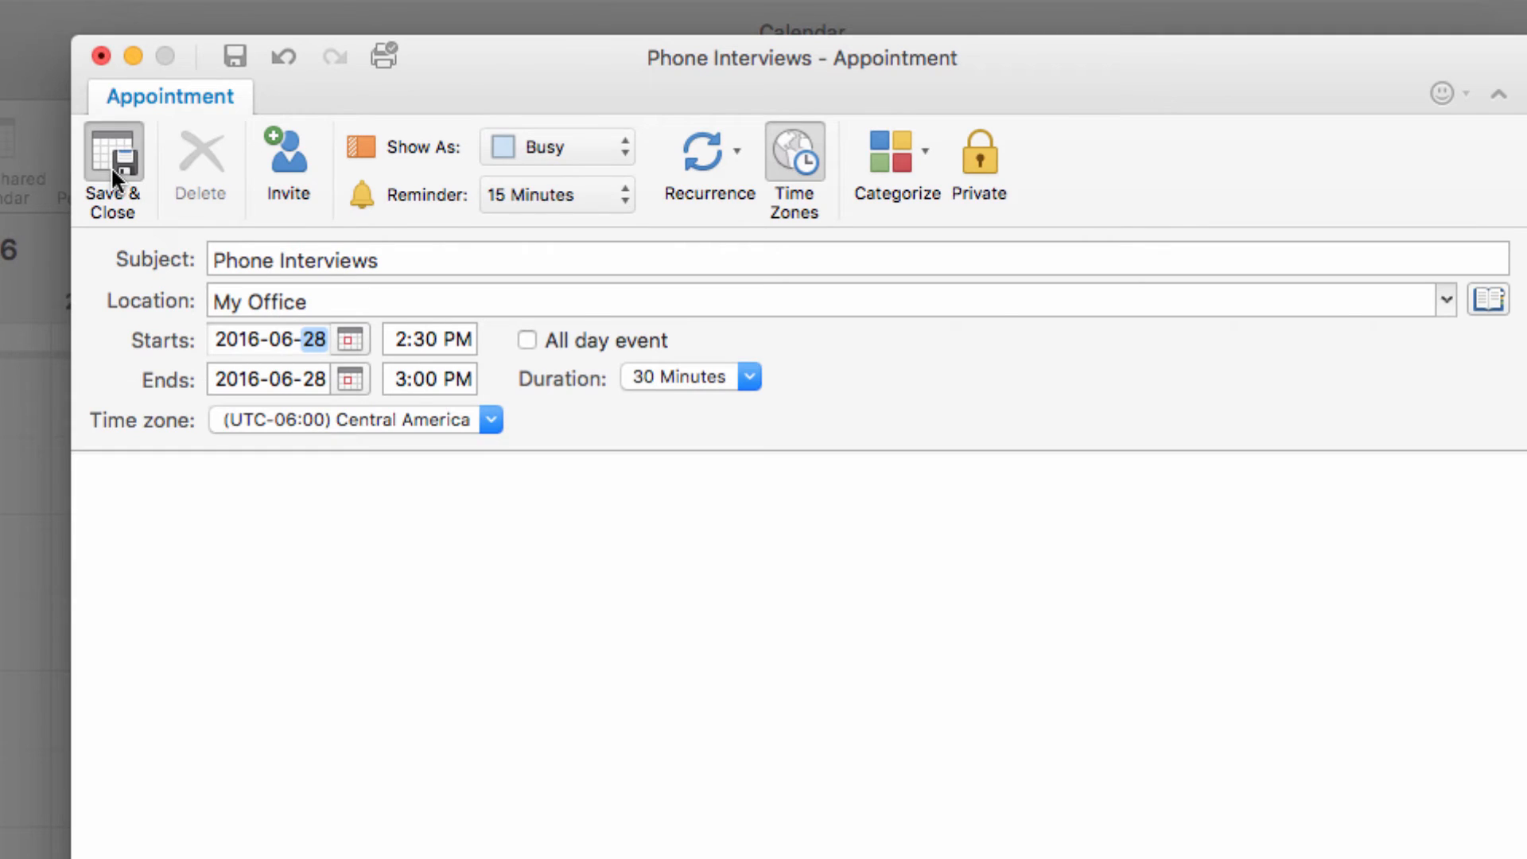
pyautogui.click(113, 170)
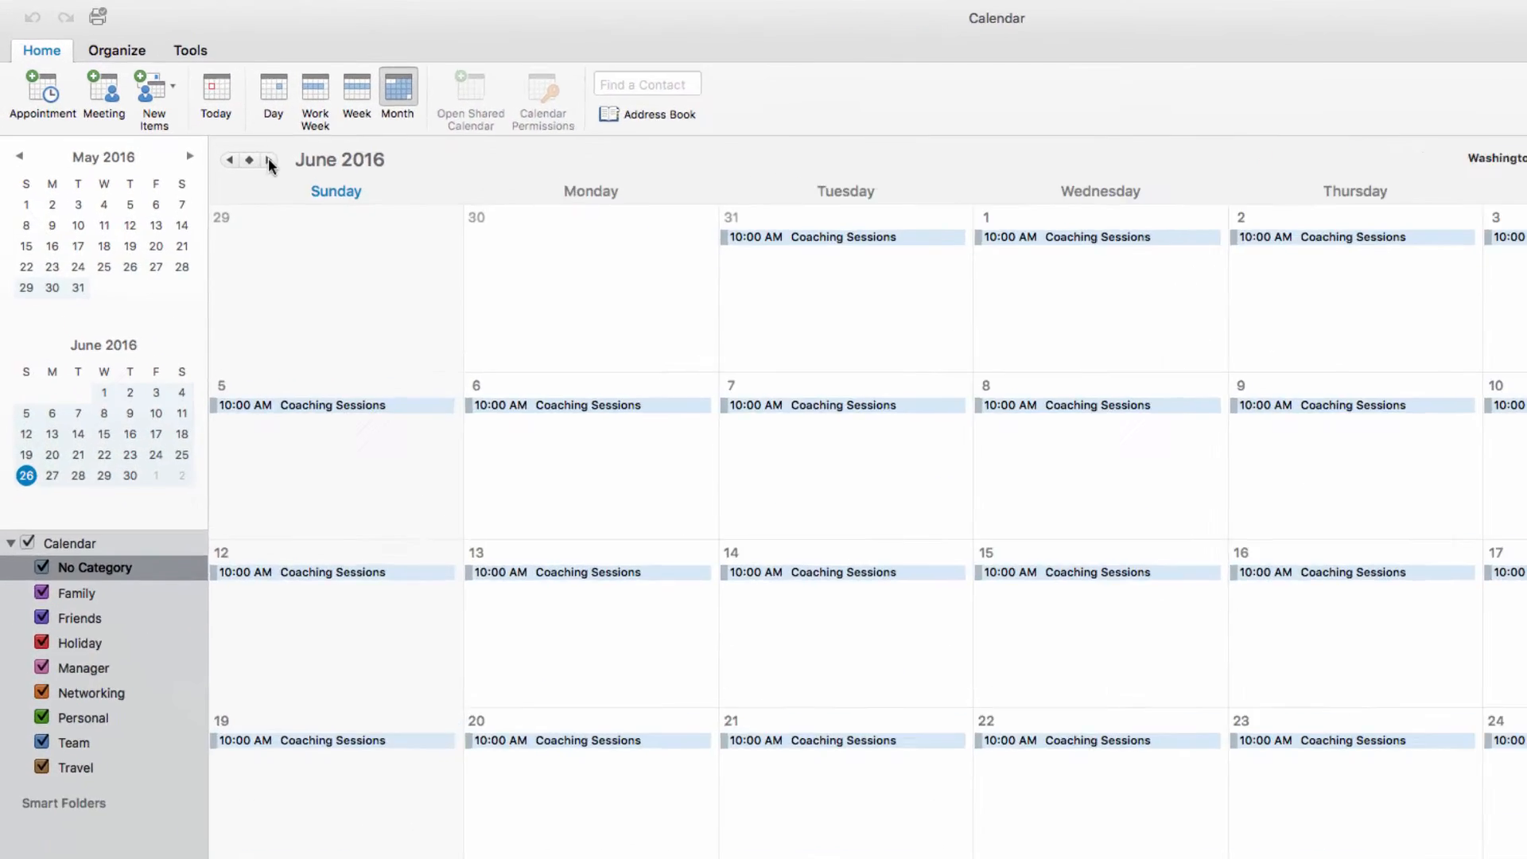
# Move the month view to July 2016 and start a blank appointment dated July 4.
pyautogui.click(270, 161)
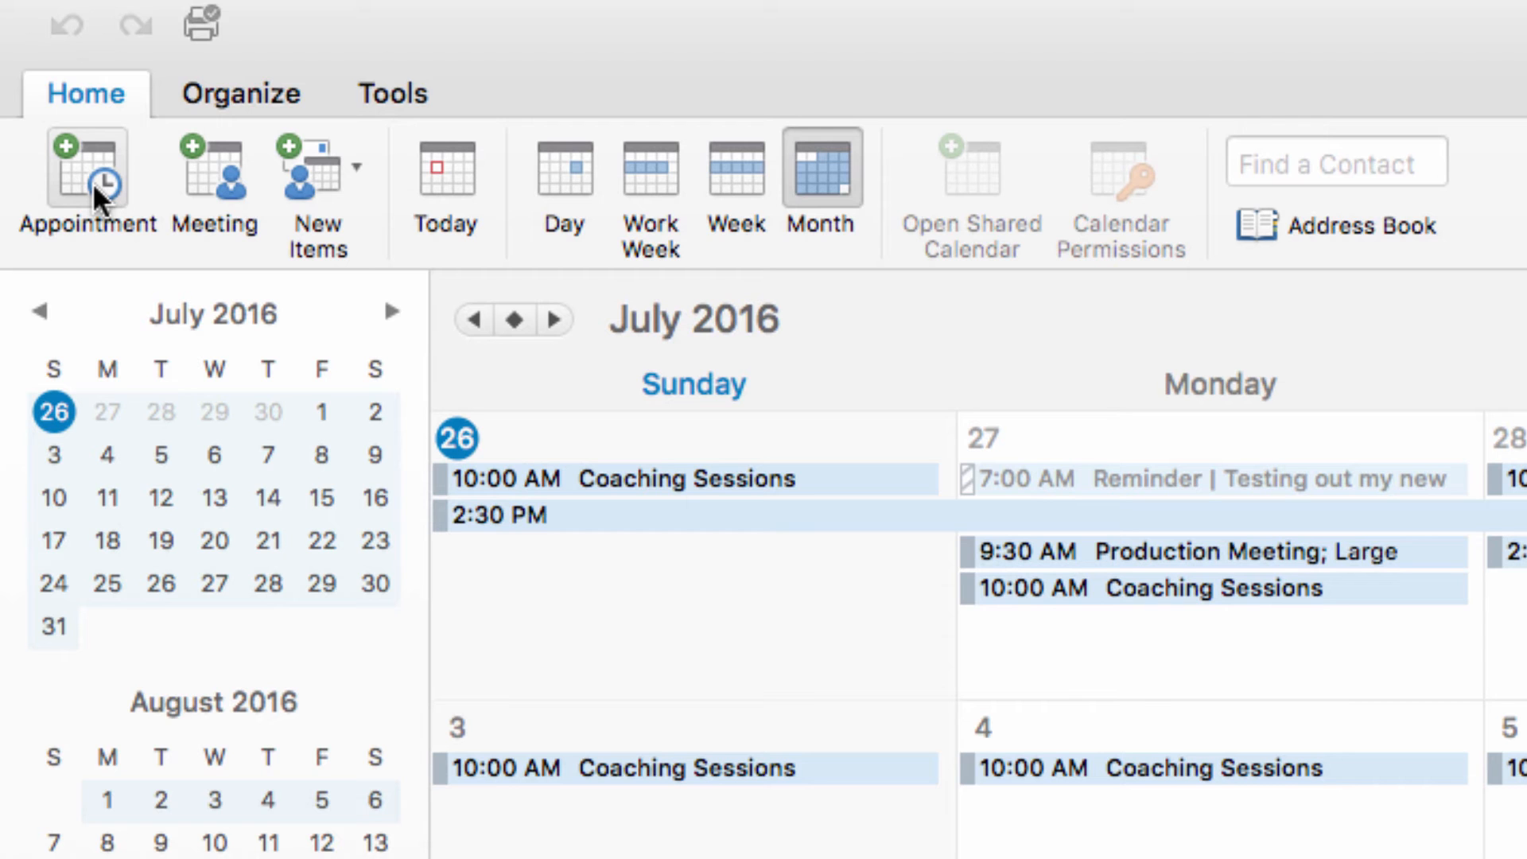
pyautogui.click(88, 185)
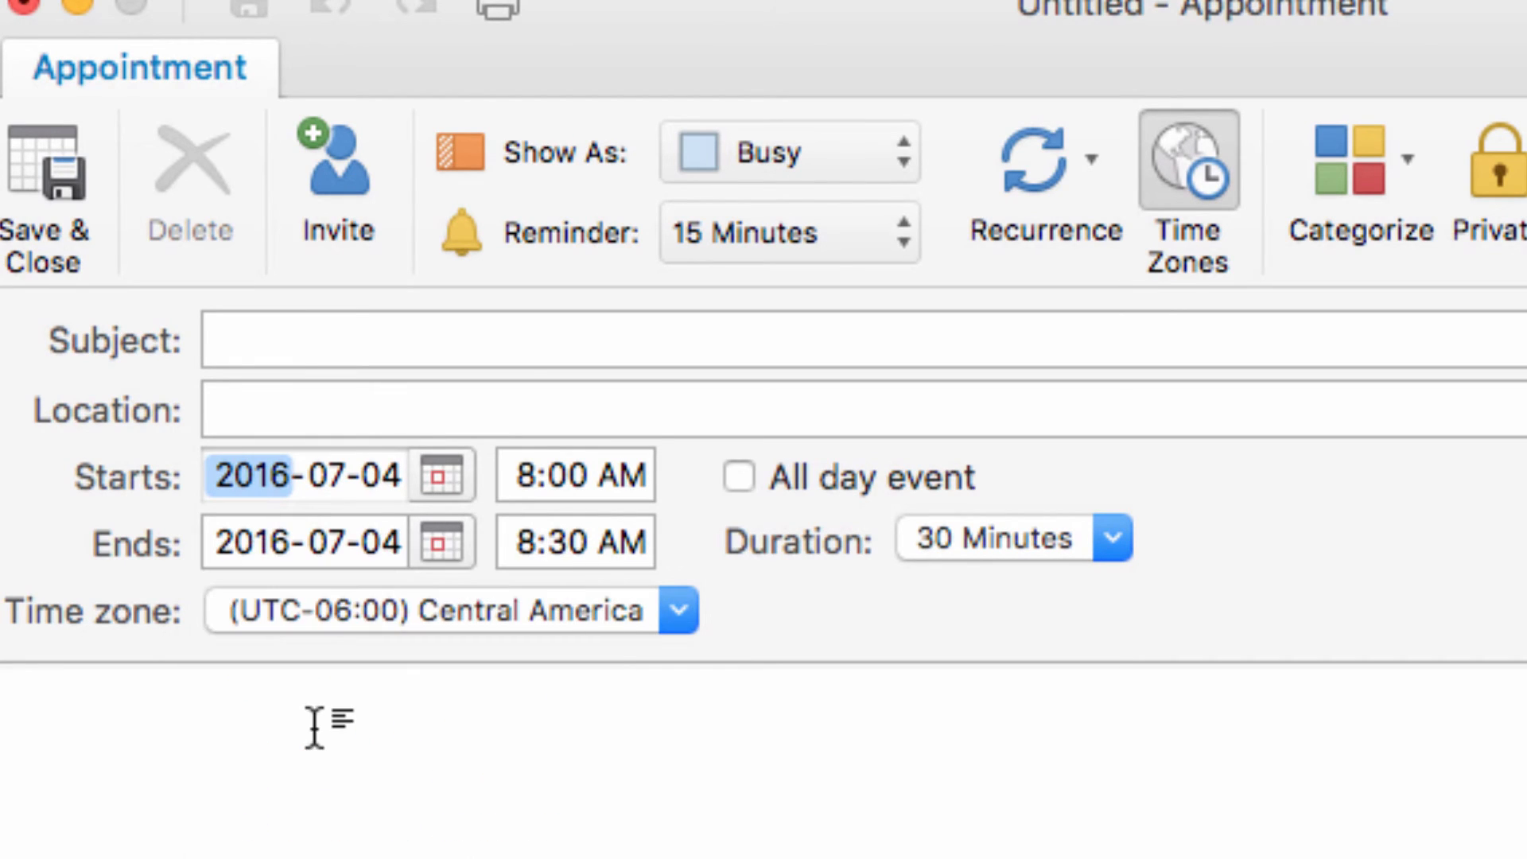
# Set the end date to July 6, title it 'Conference', and save it.
pyautogui.click(444, 542)
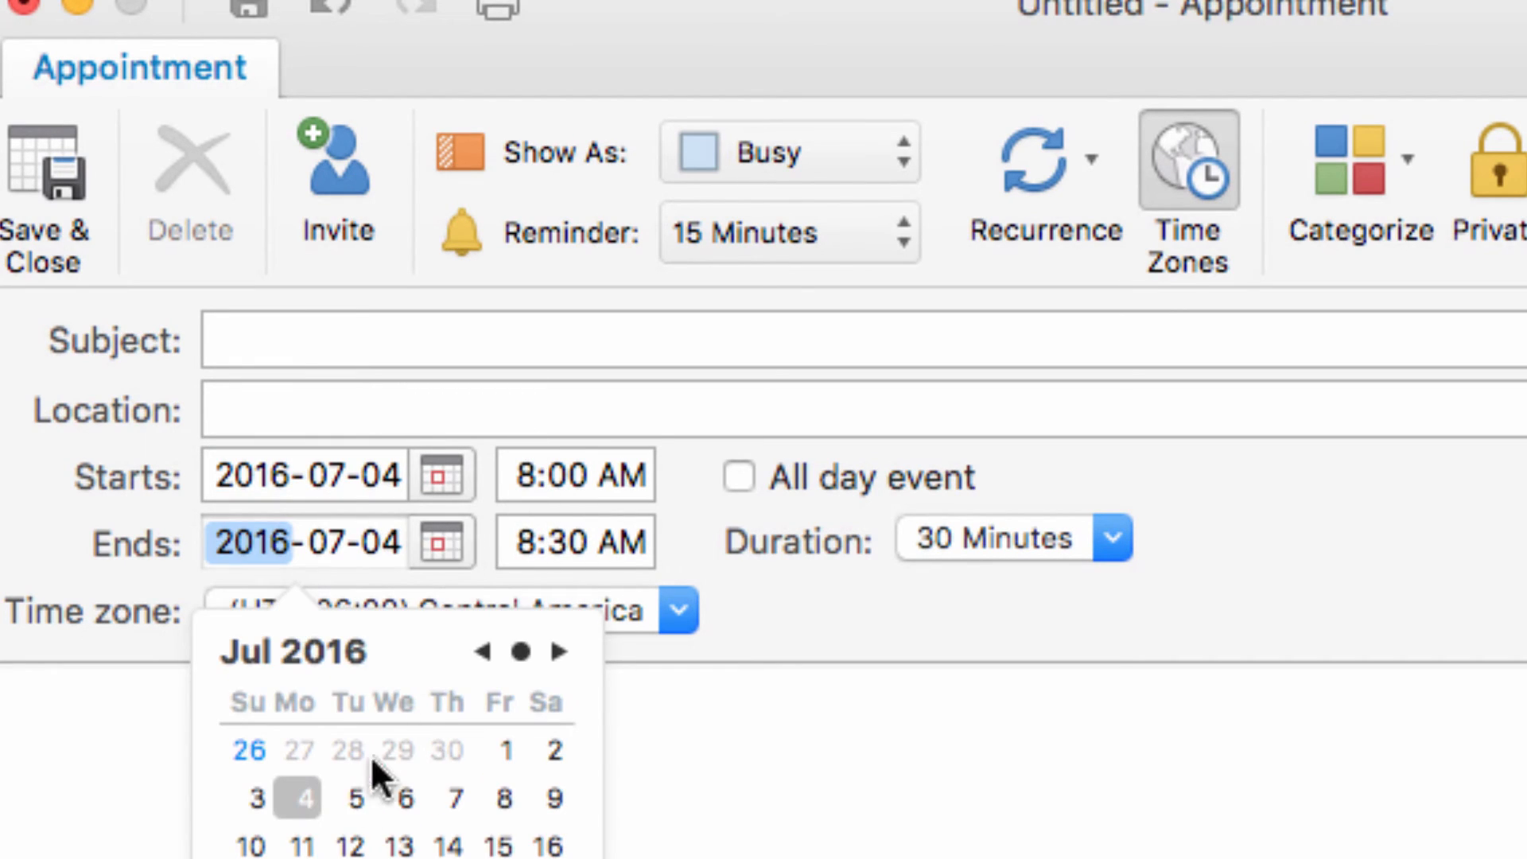
pyautogui.click(404, 798)
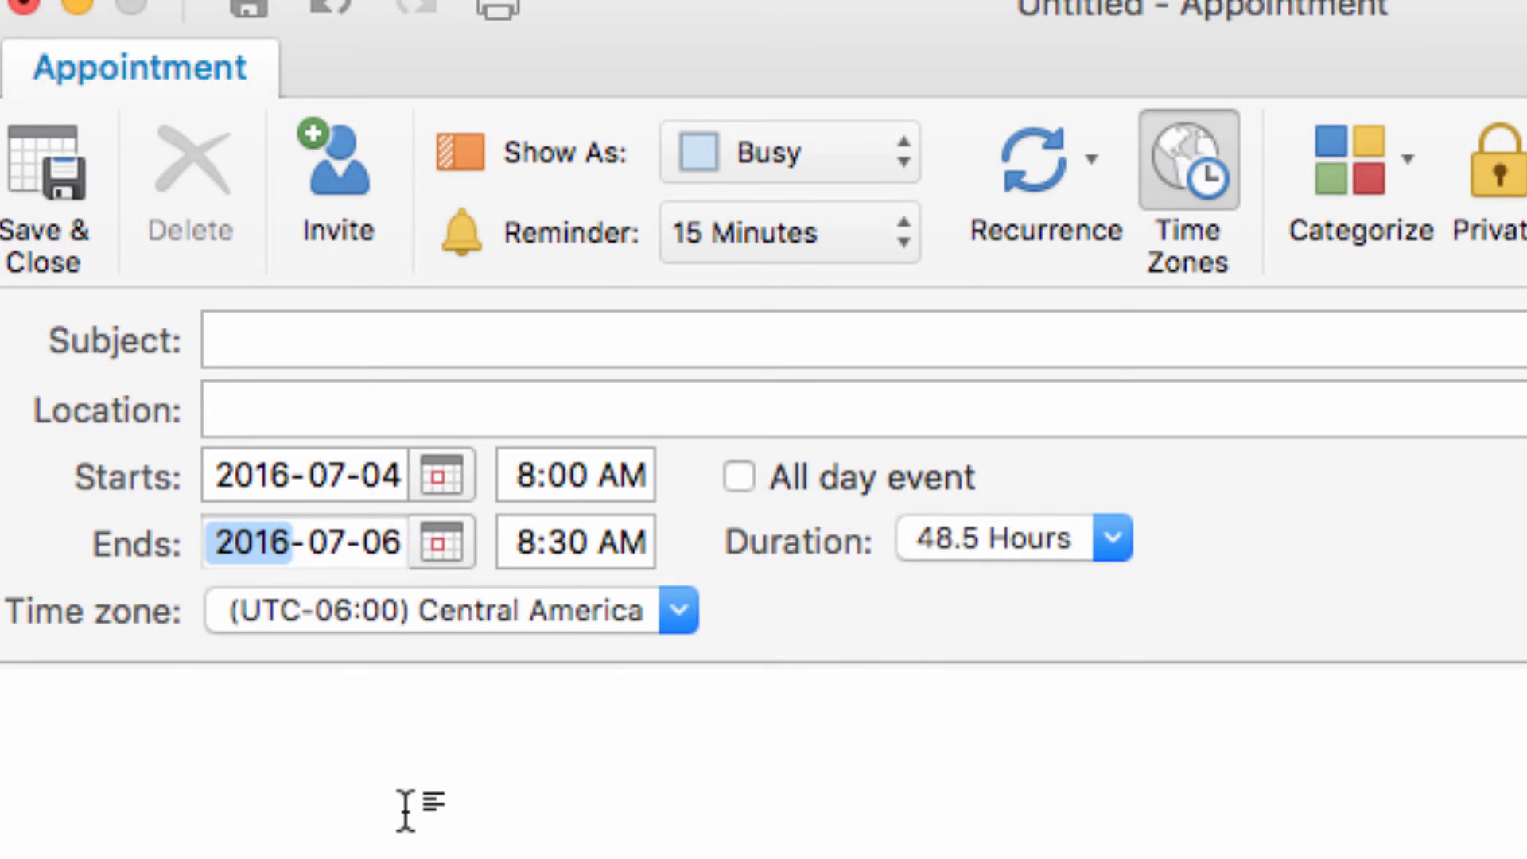
pyautogui.write('C')
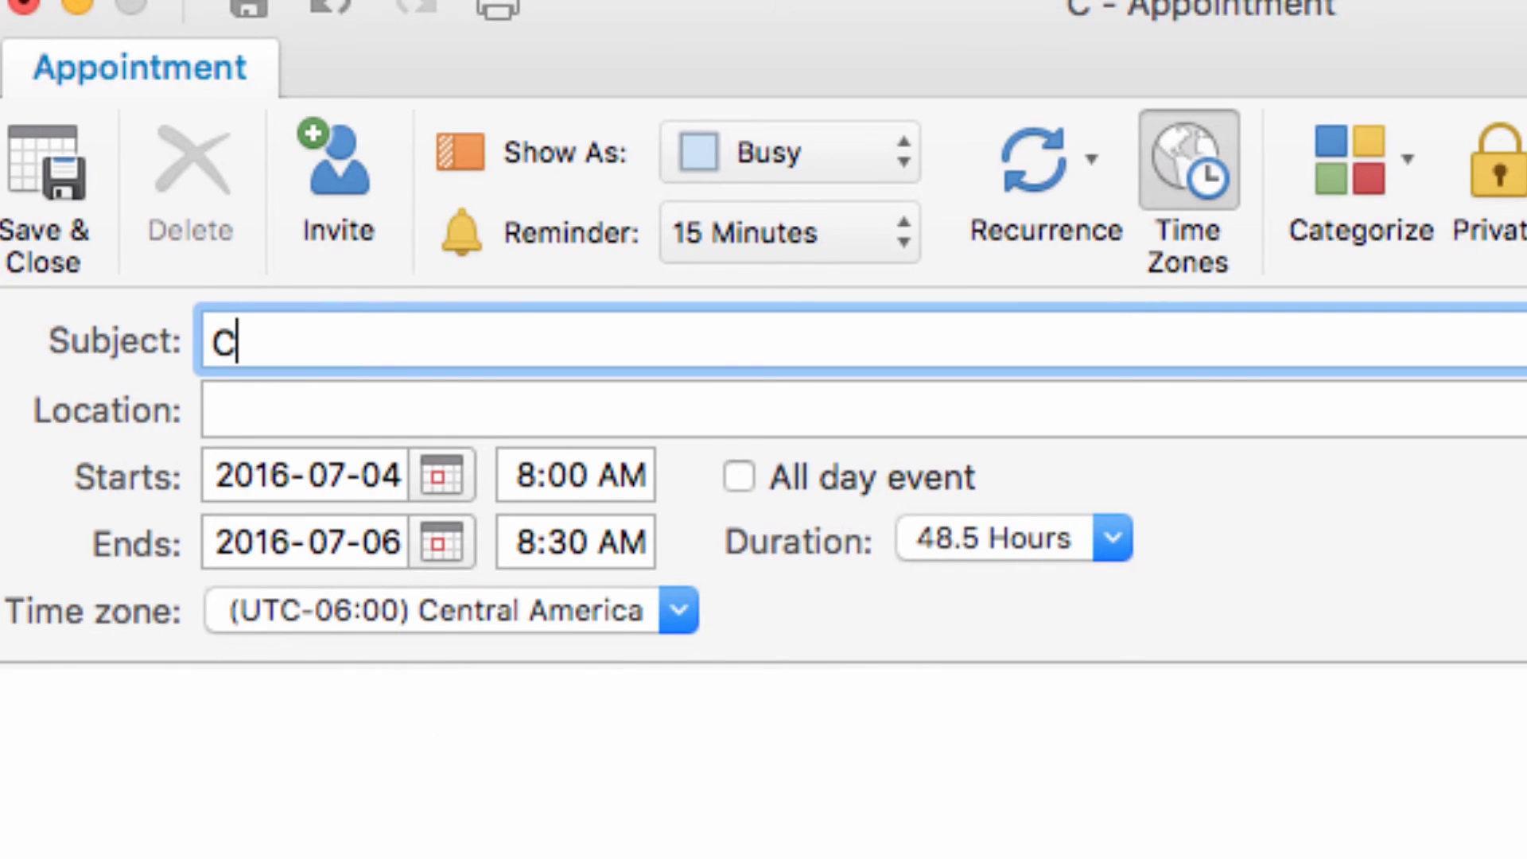
pyautogui.write('onferenc')
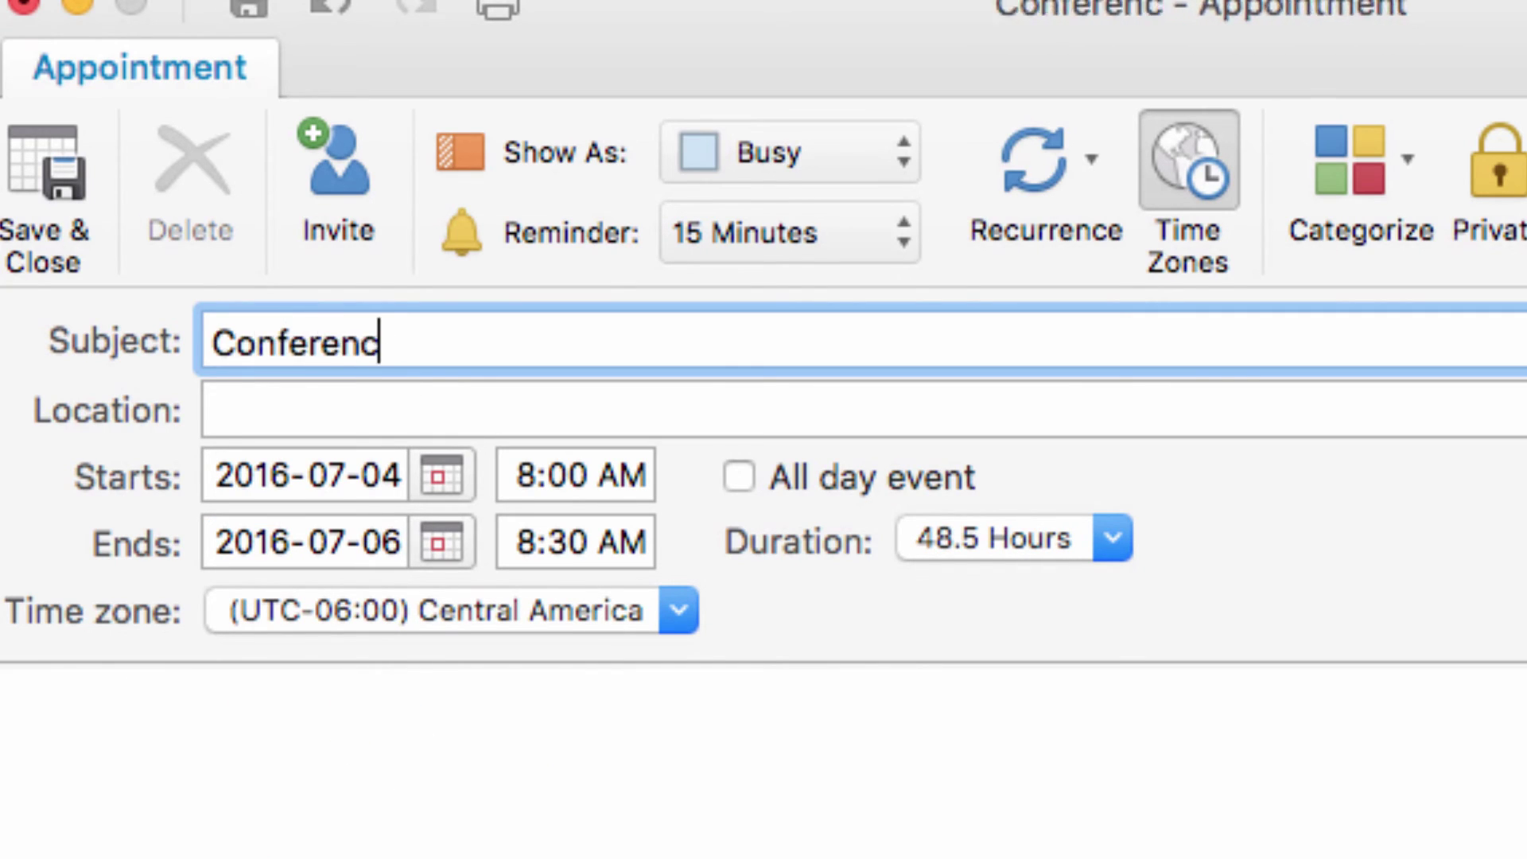
pyautogui.write('e')
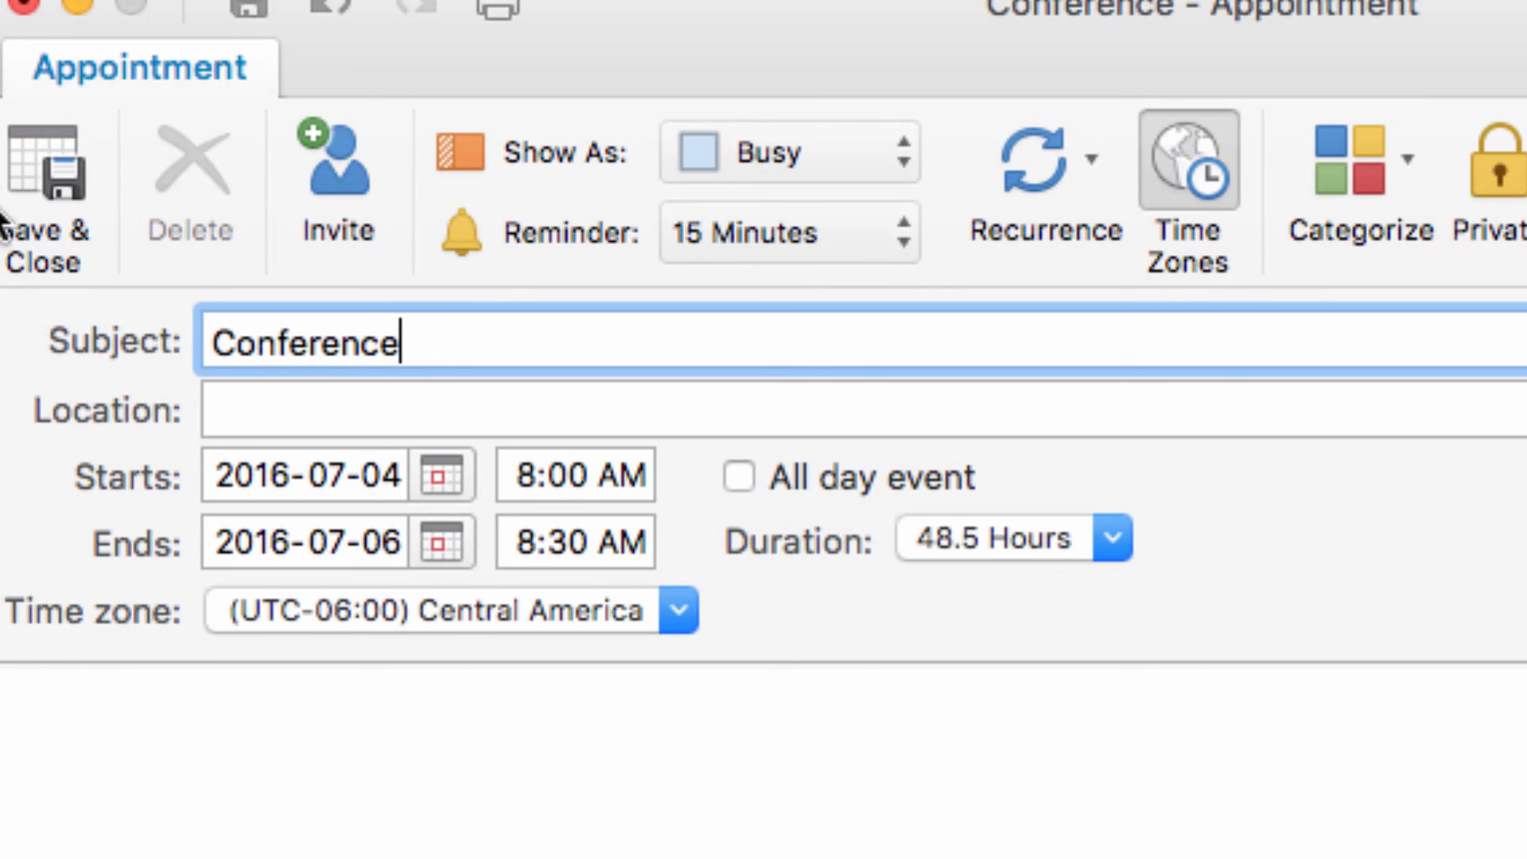
pyautogui.click(46, 190)
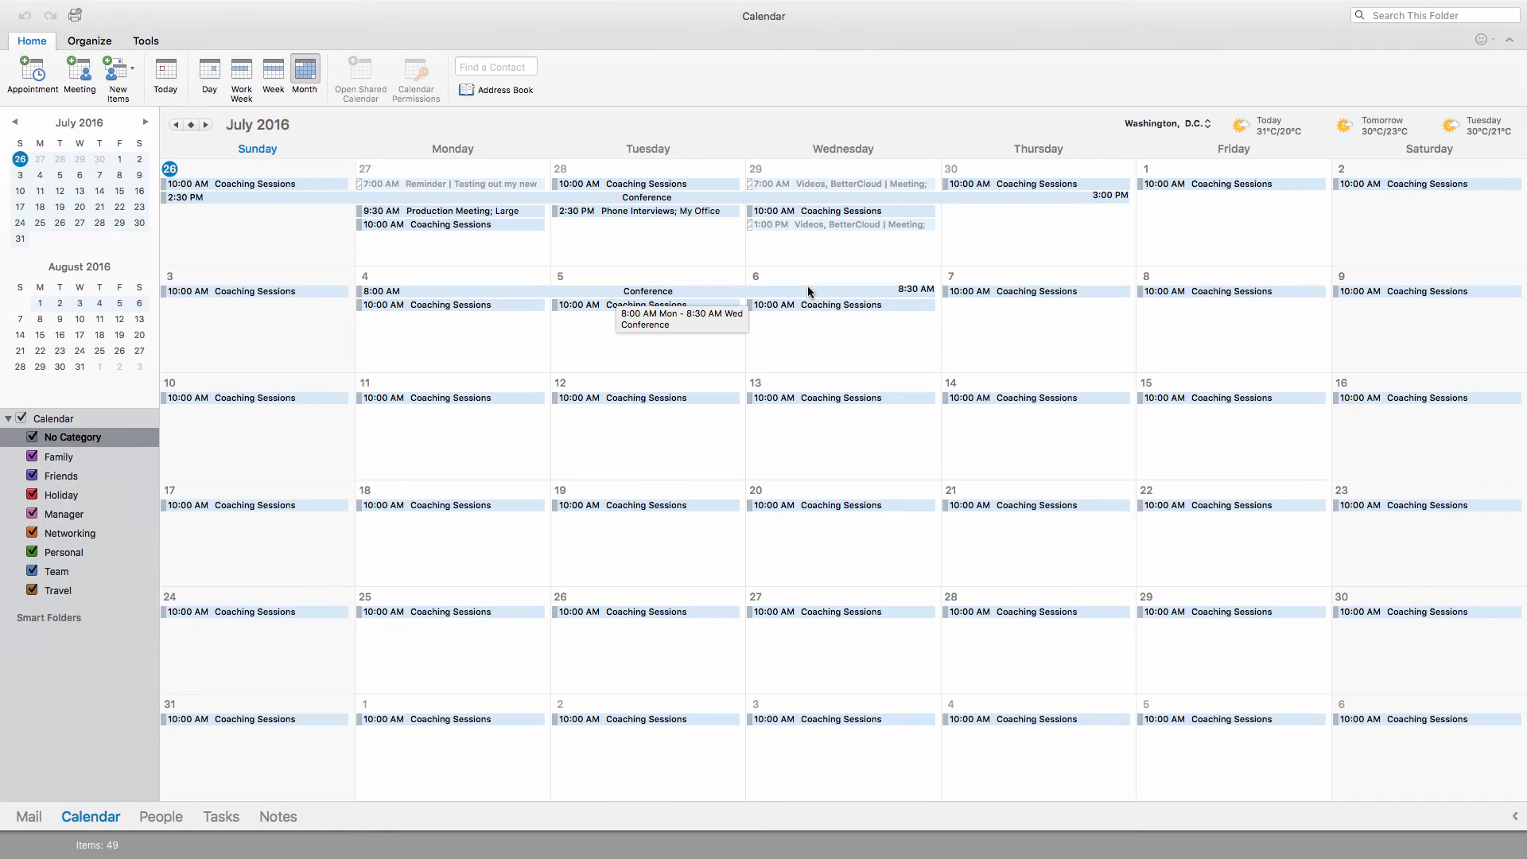
pyautogui.moveTo(434, 292)
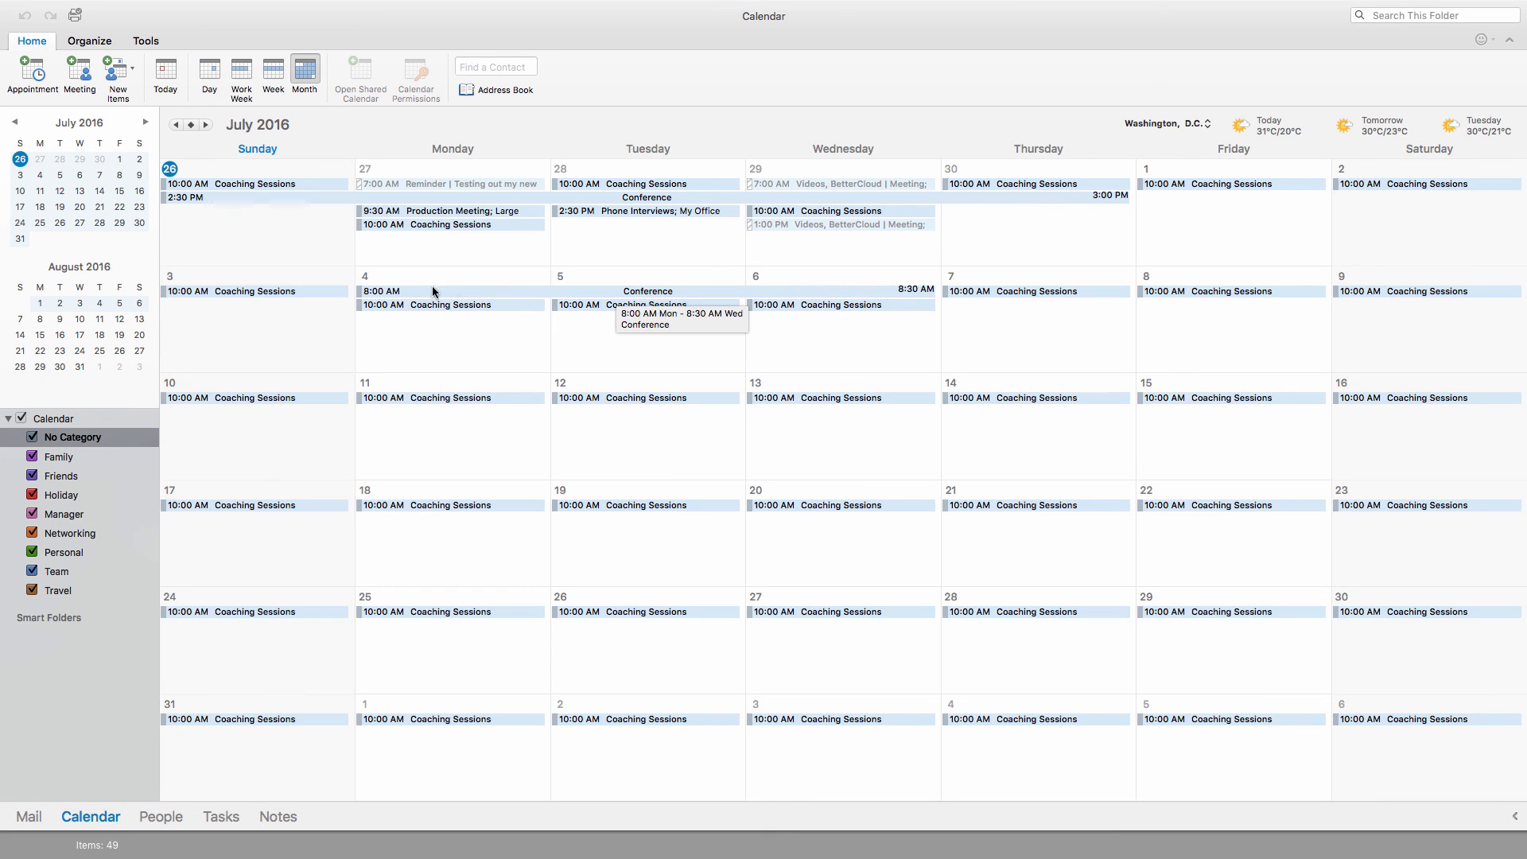
pyautogui.moveTo(405, 292)
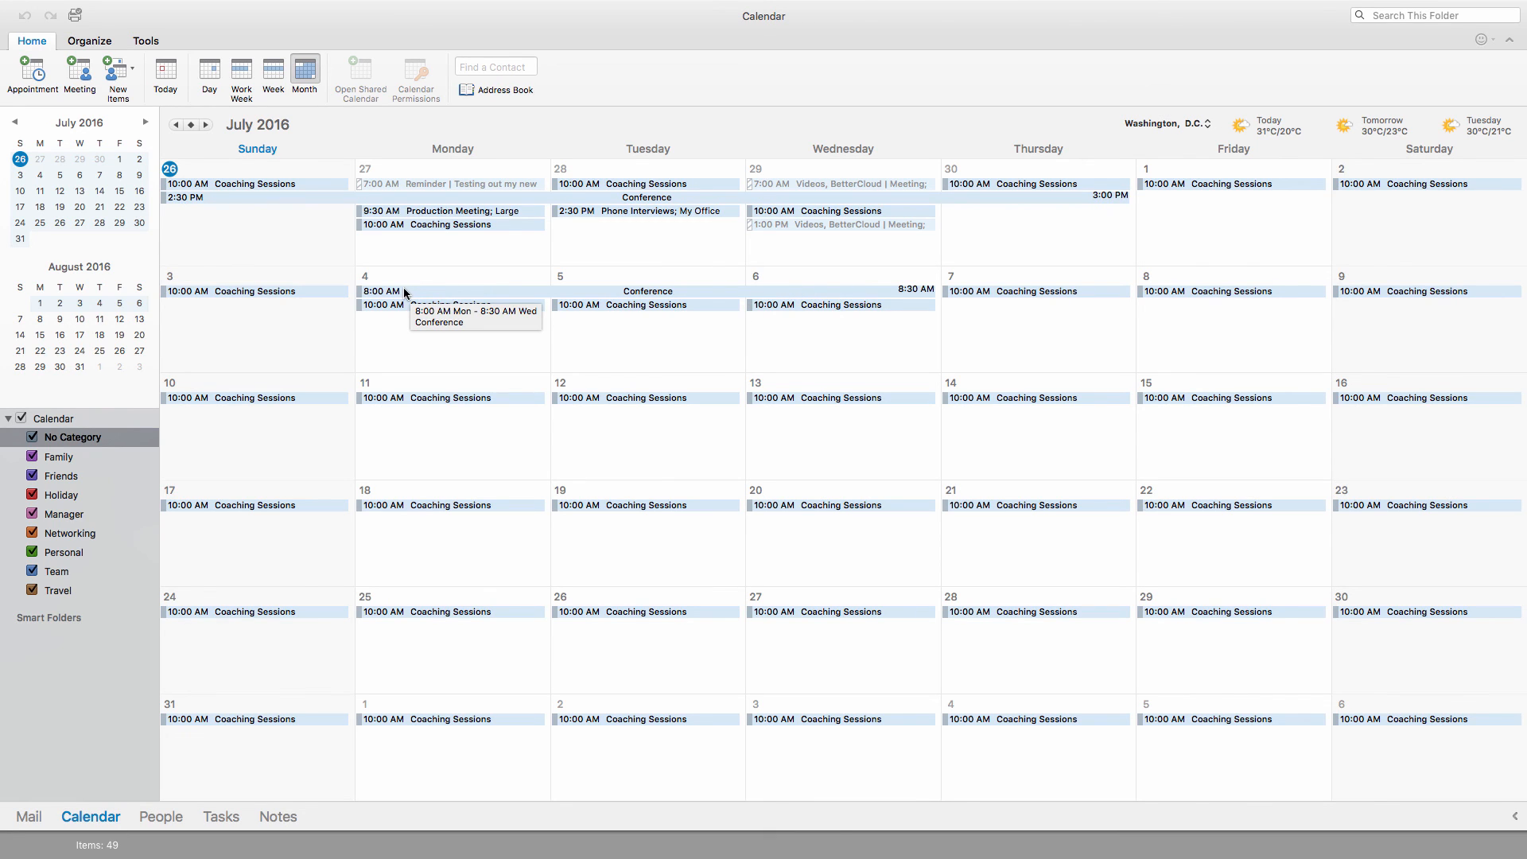